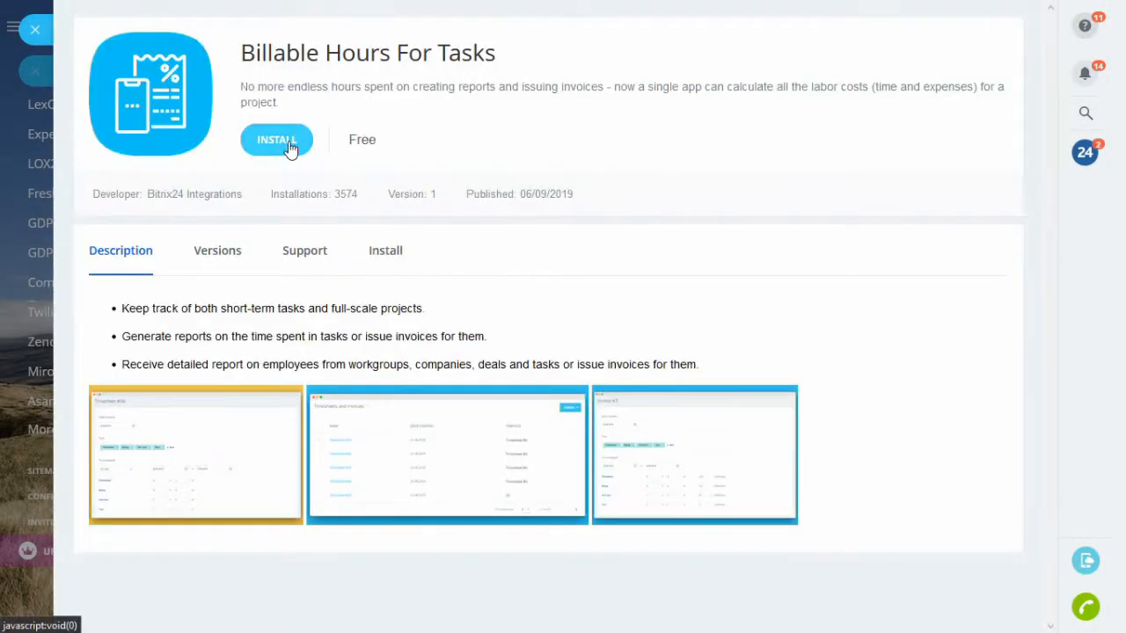
- Install the Billable Hours For Tasks app, accepting the privacy policy
left_click(276, 139)
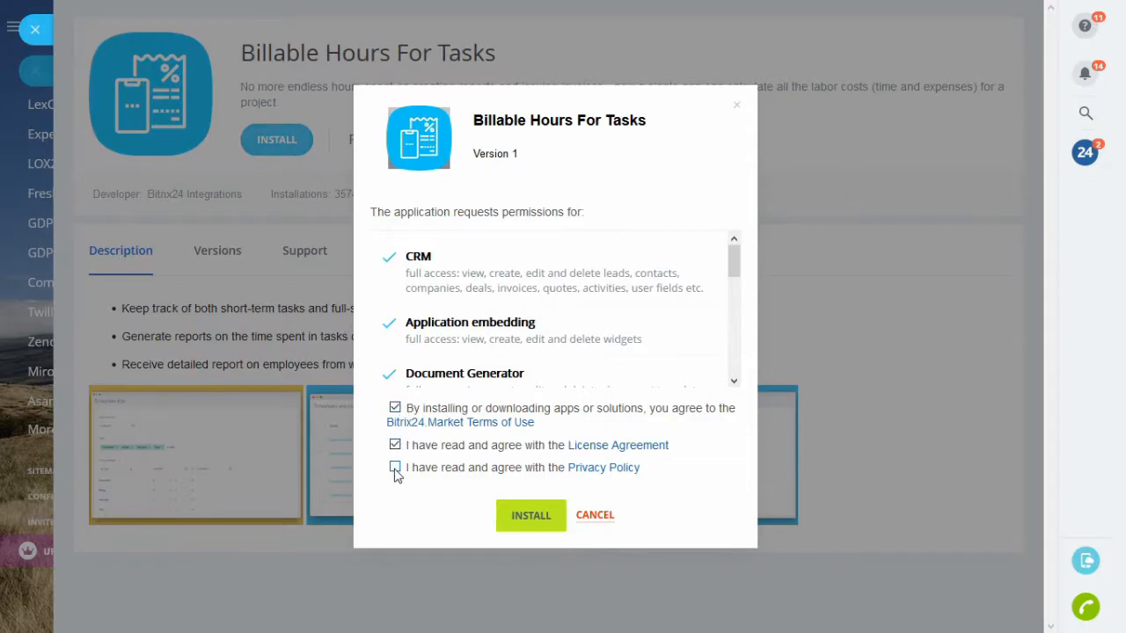
left_click(531, 516)
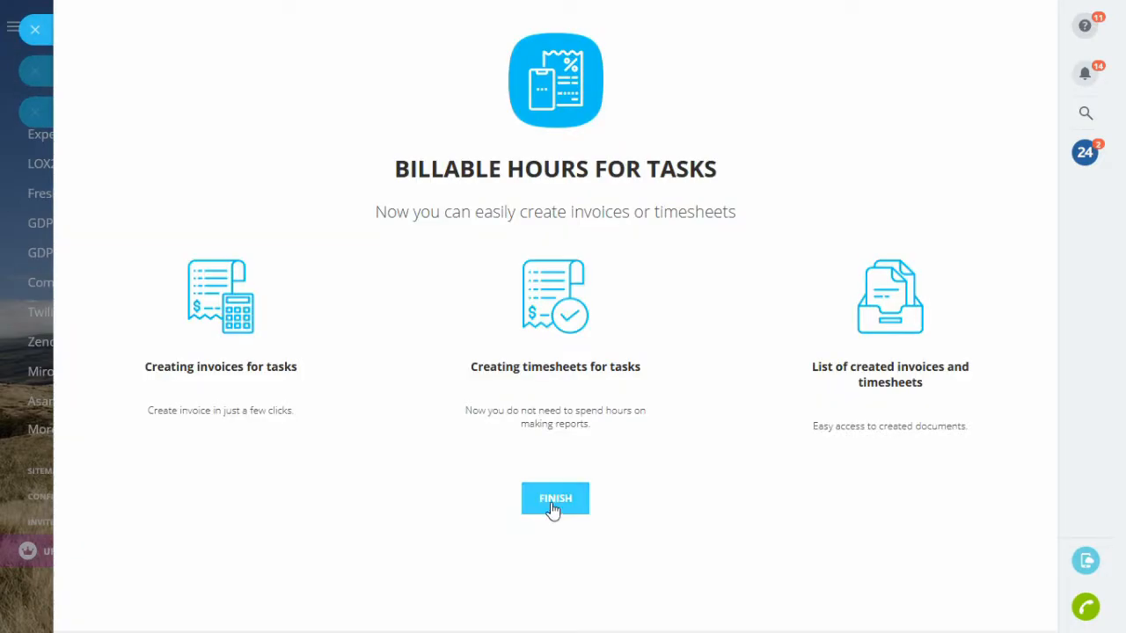
left_click(555, 499)
type("F")
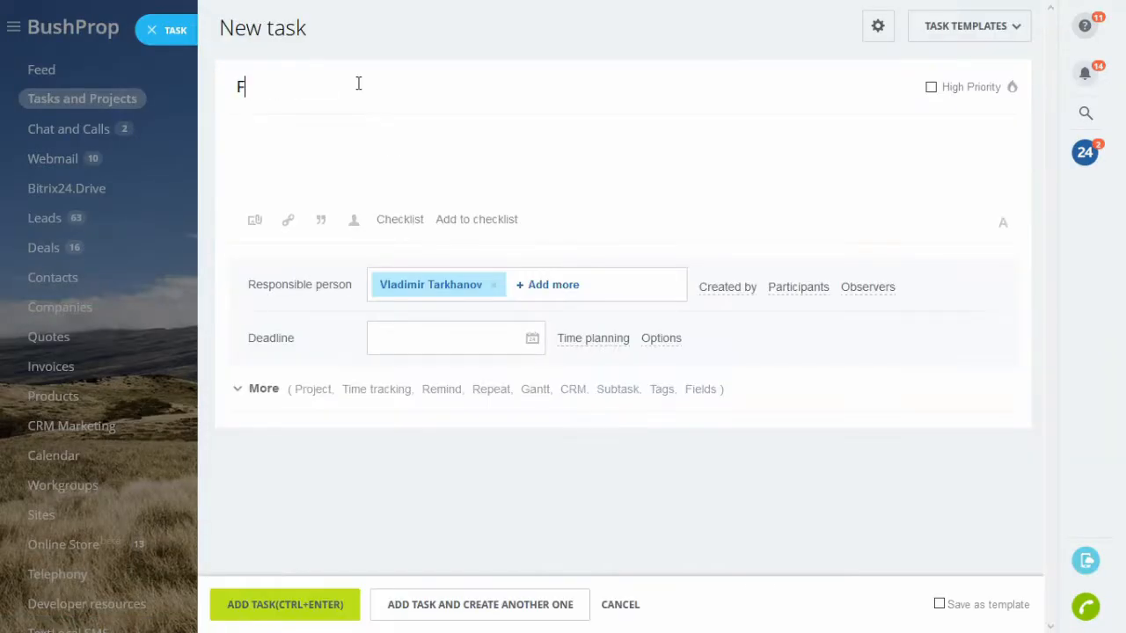
type("ix plumbing")
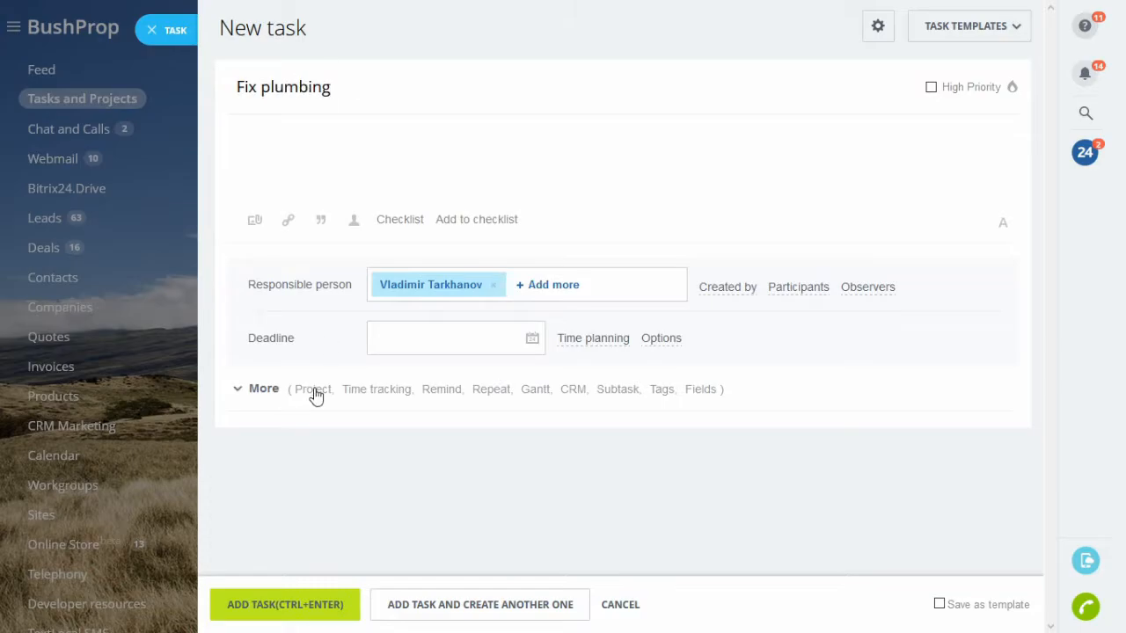
left_click(263, 389)
type("6")
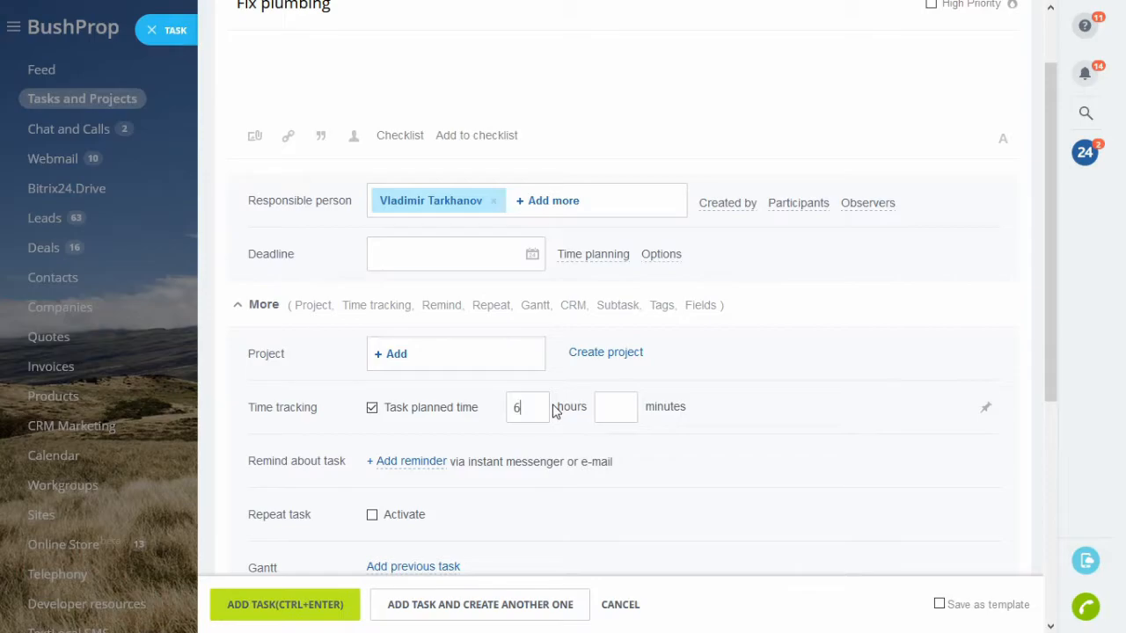
left_click(441, 379)
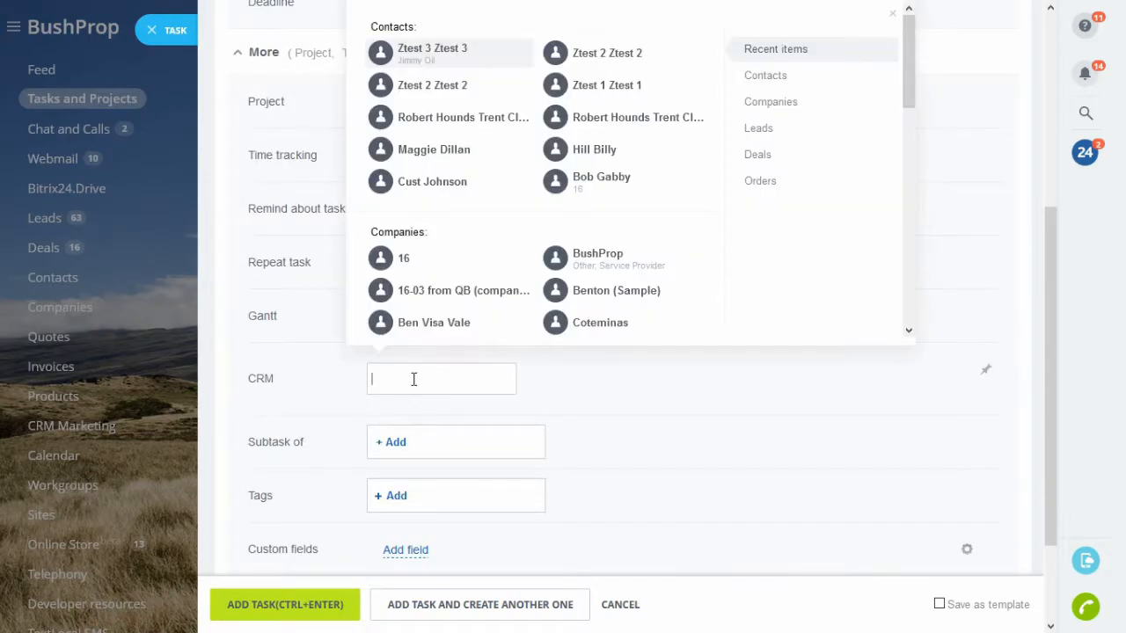
type("magg")
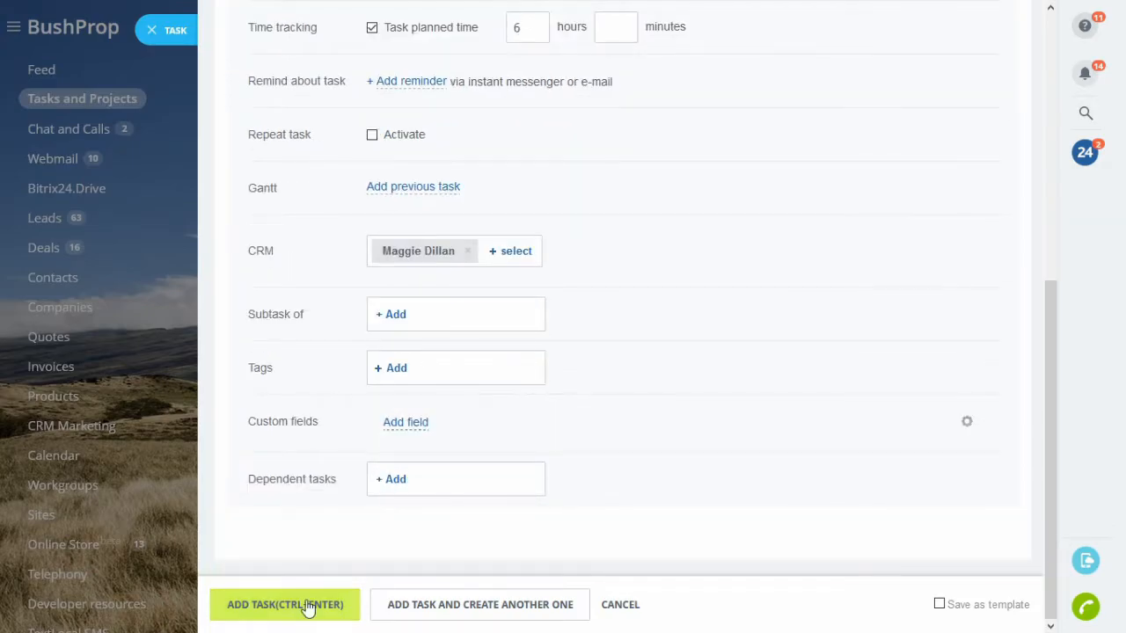
left_click(284, 604)
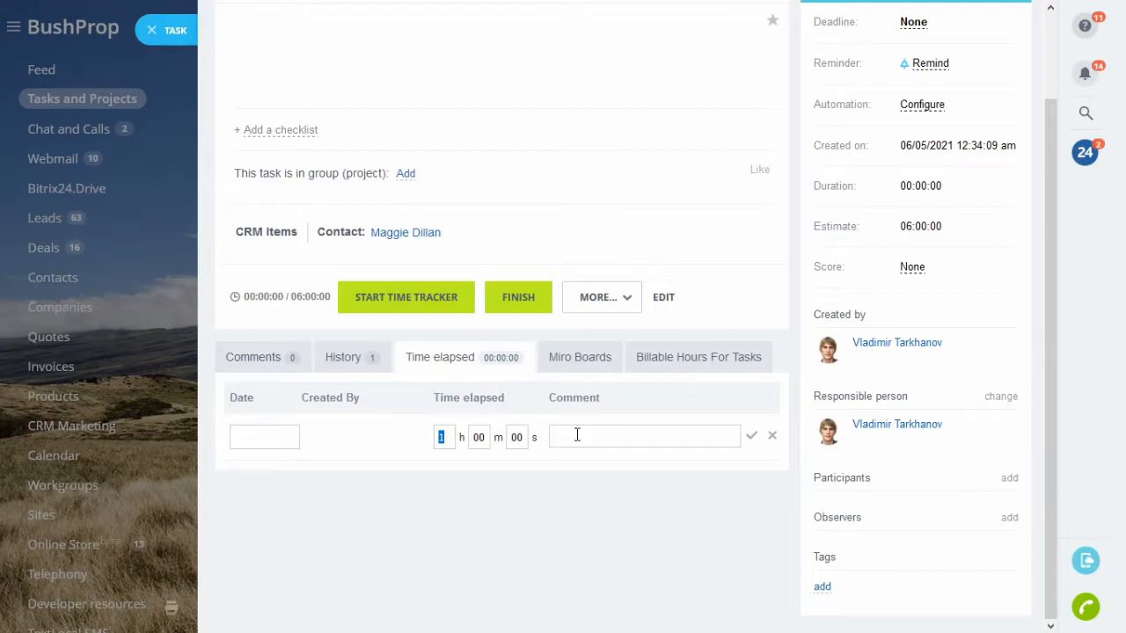
- Log time entries 'Got supplies' and 'Started to take everything apart', then open the app's documents
type("Got supplies")
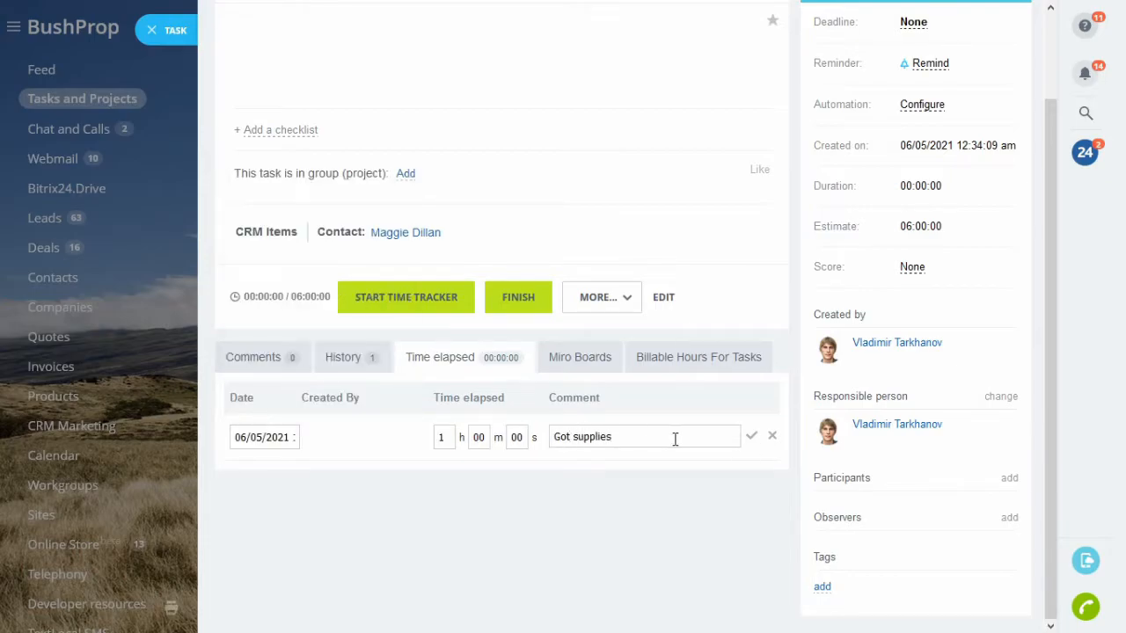
type("Sta")
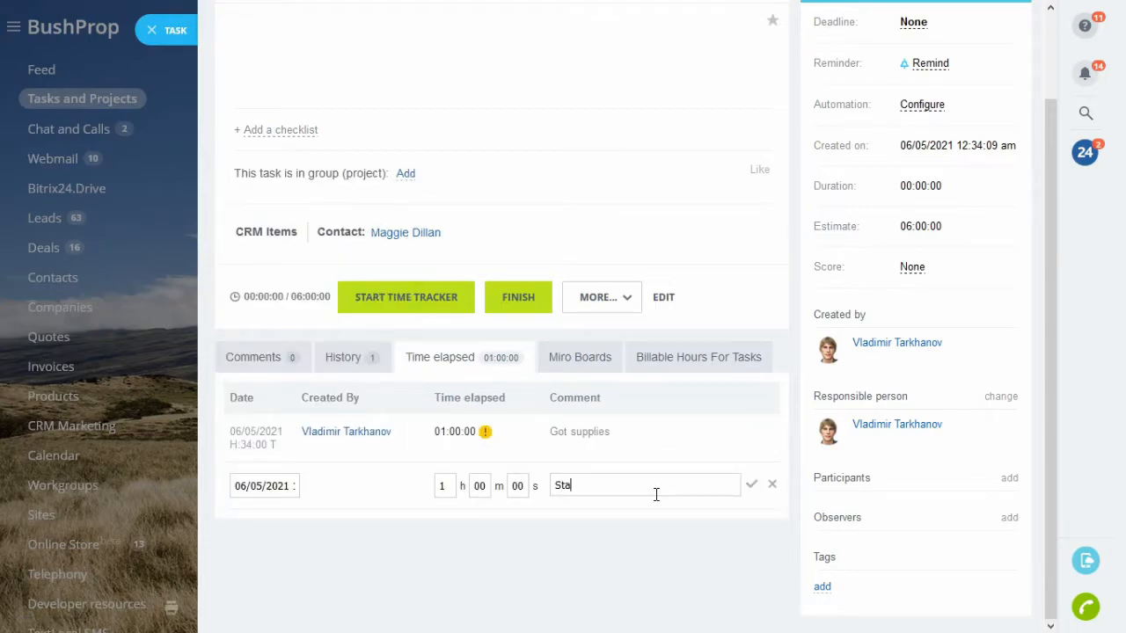
type("Started to take everything apart")
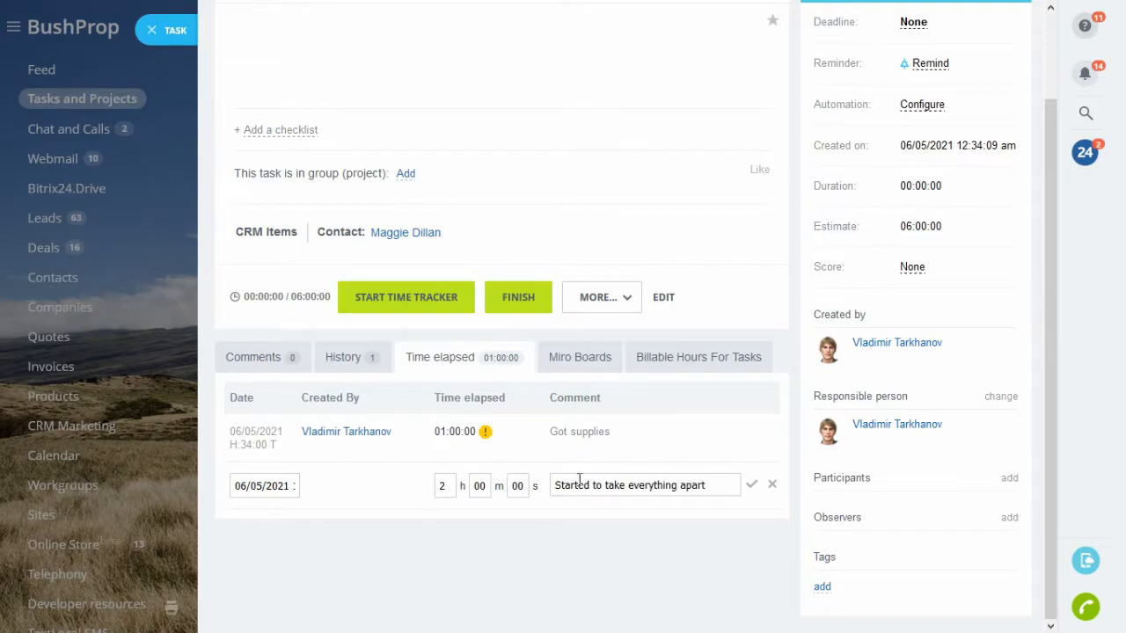
left_click(751, 484)
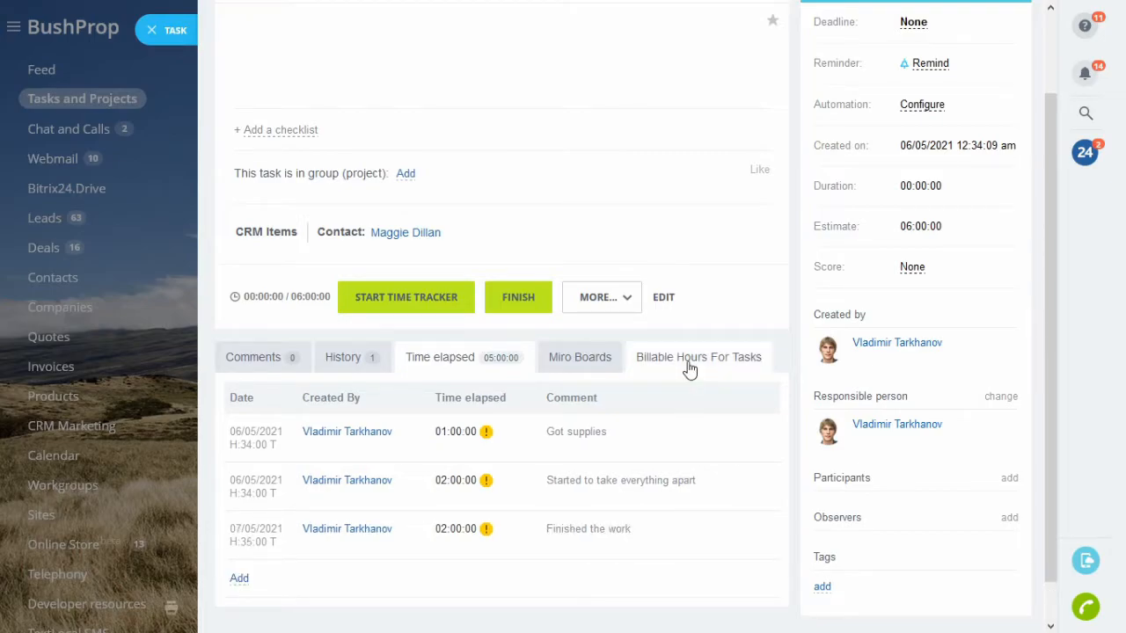
left_click(698, 357)
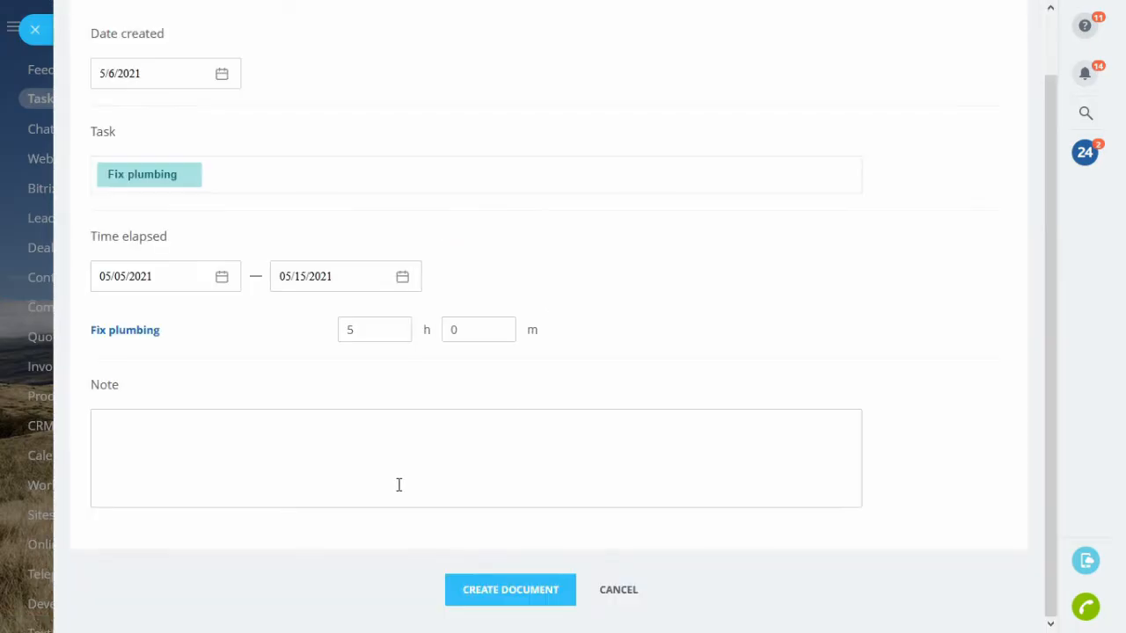
- Create Timesheet #6 for Fix plumbing's 5 hours and view it
left_click(511, 590)
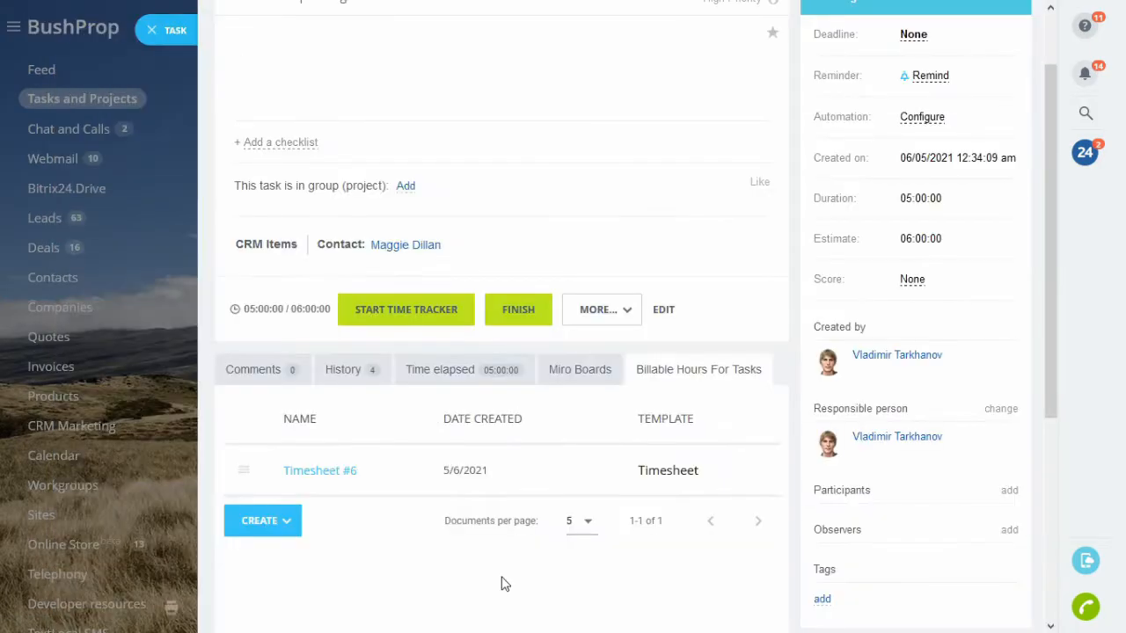
left_click(319, 470)
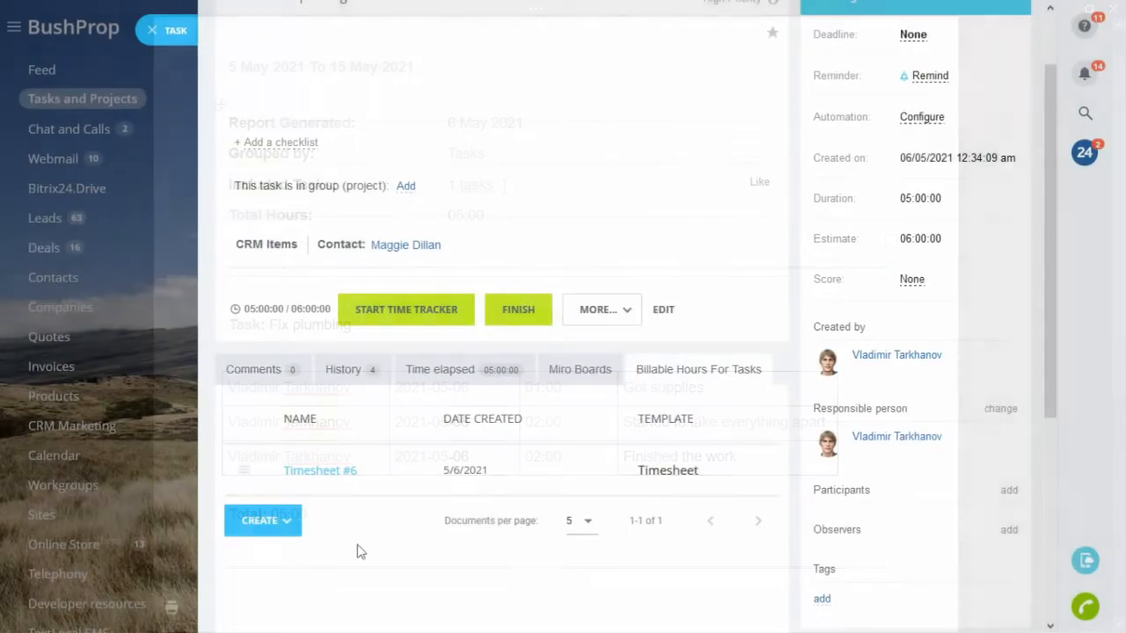
left_click(262, 520)
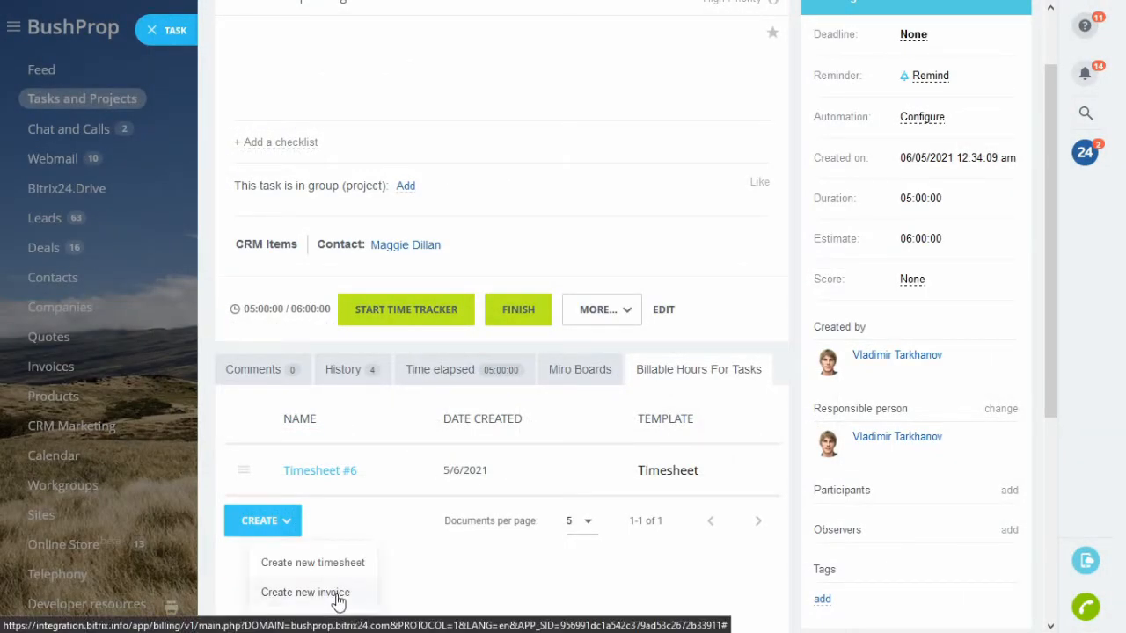
- Create and preview Invoice #8 at 40 USD/hour, totalling 200 USD
left_click(306, 592)
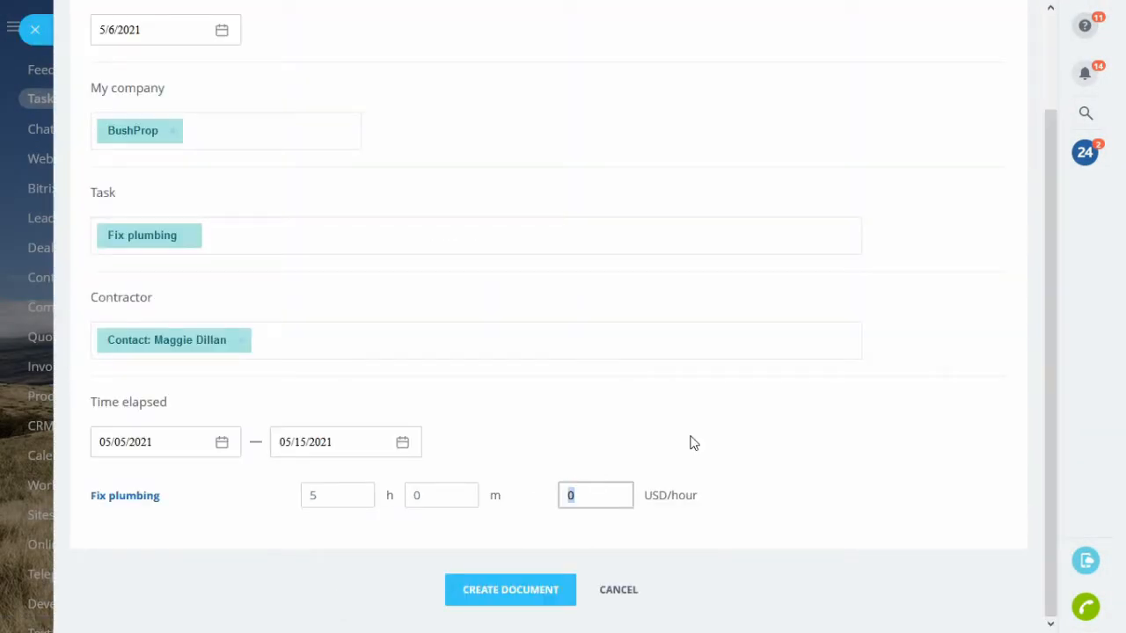
type("40")
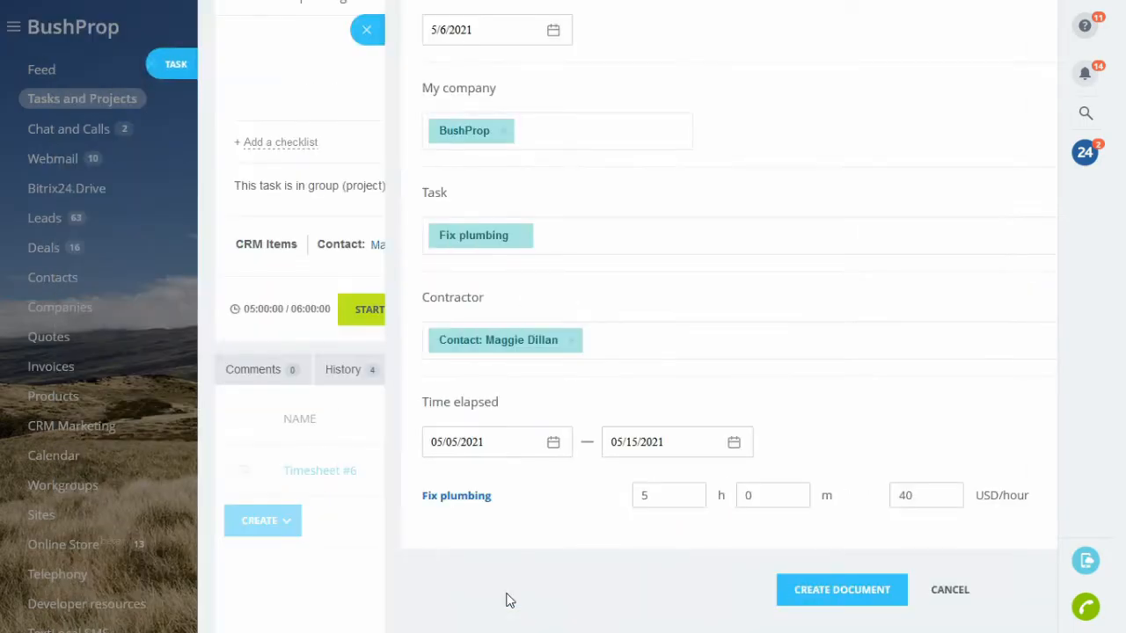
left_click(841, 589)
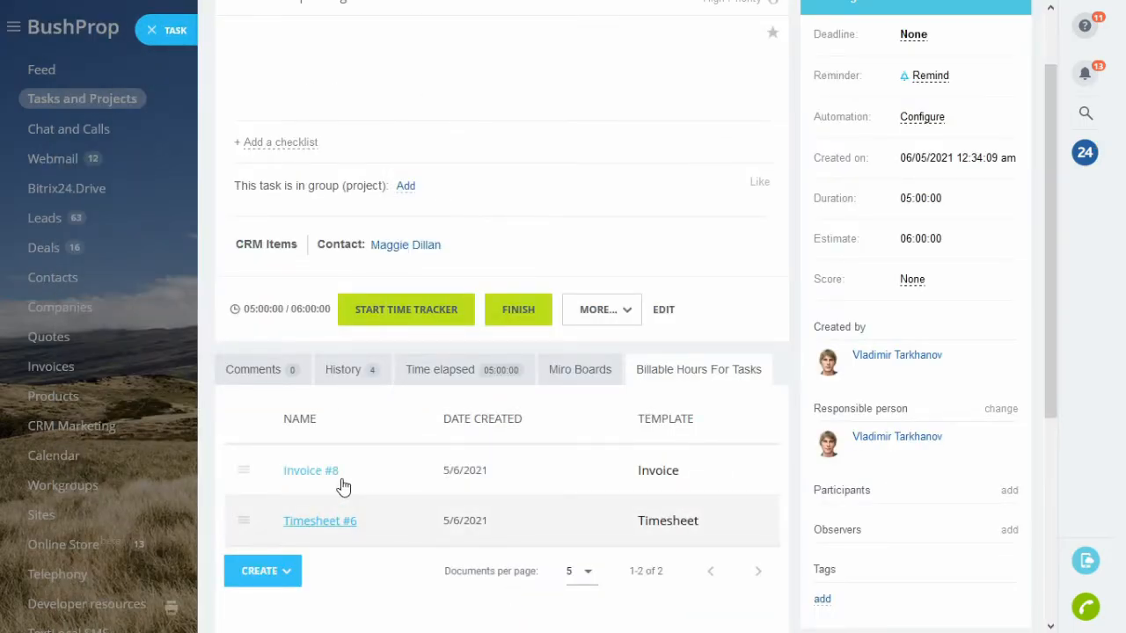
left_click(311, 470)
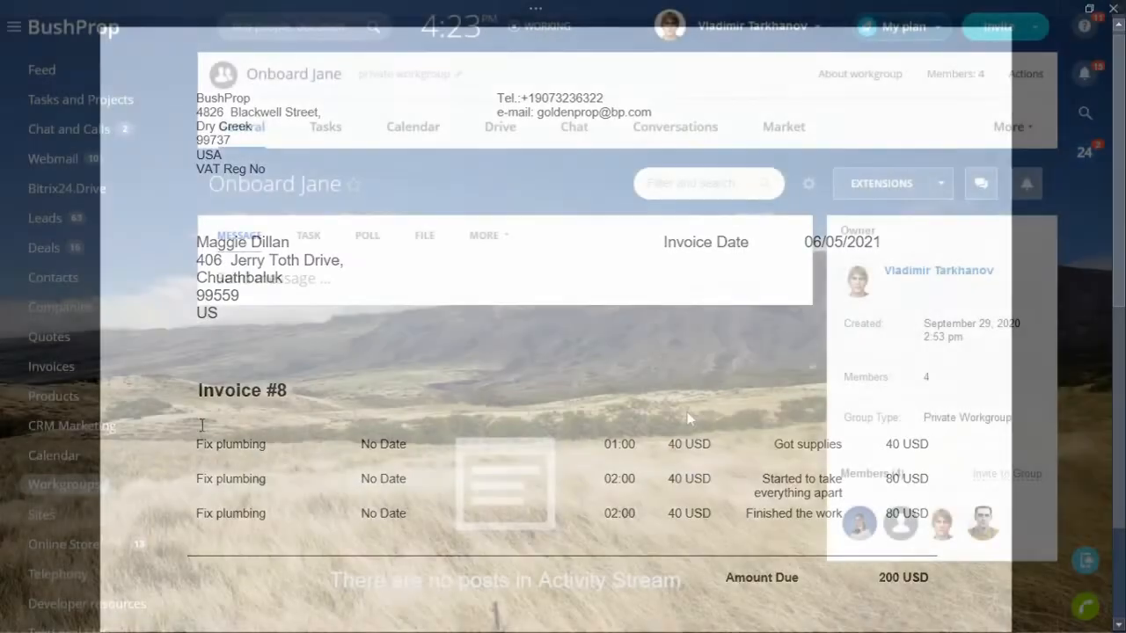
left_click(1008, 126)
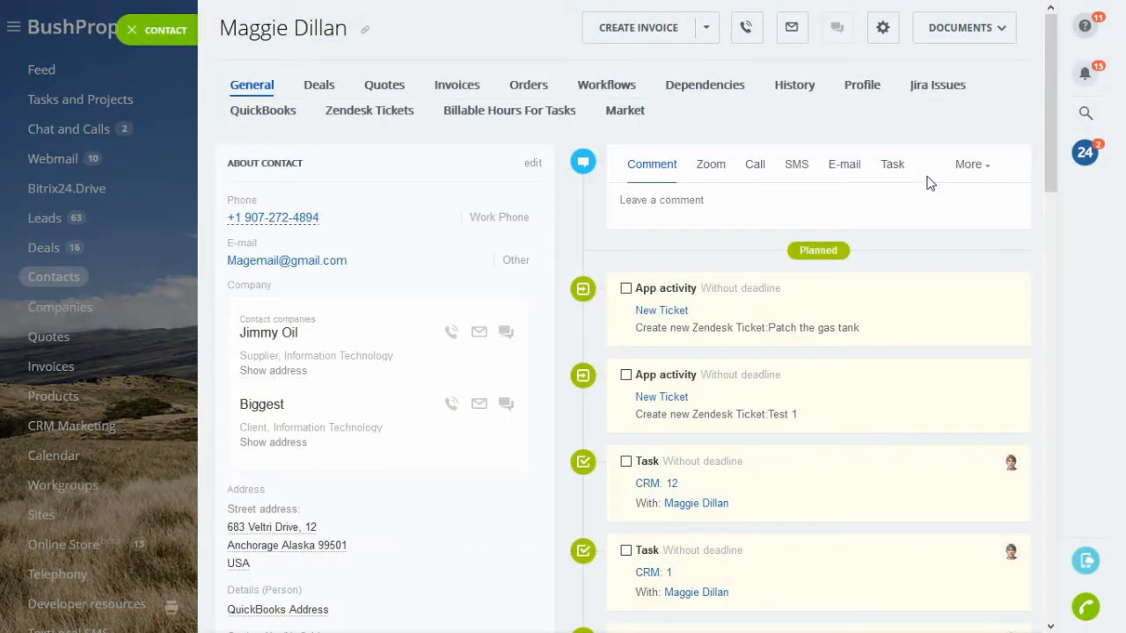
left_click(508, 110)
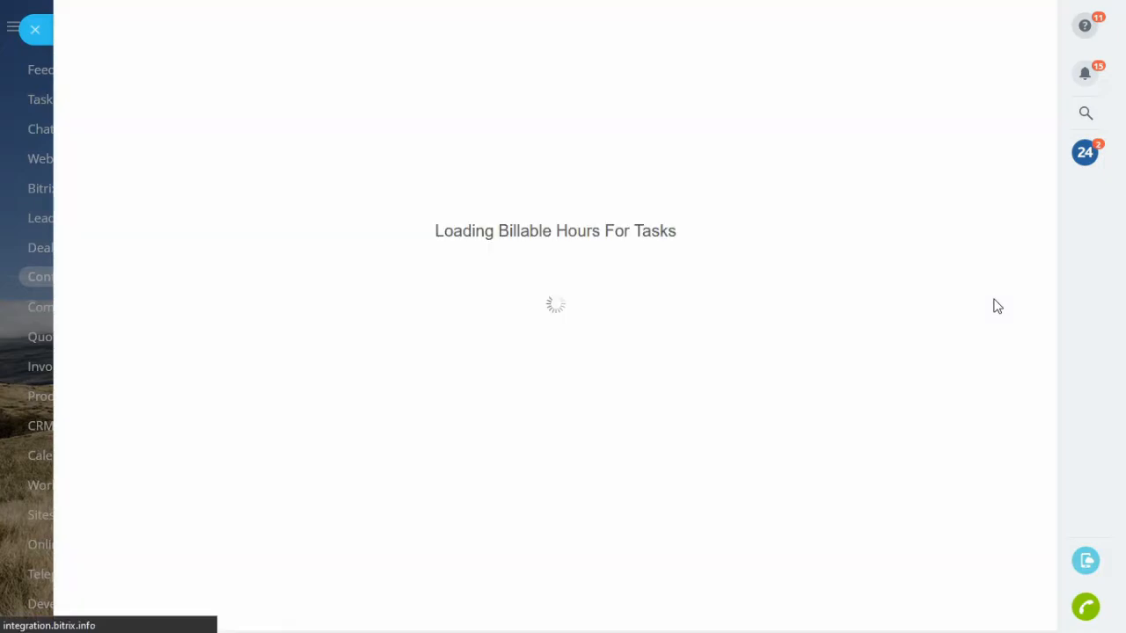